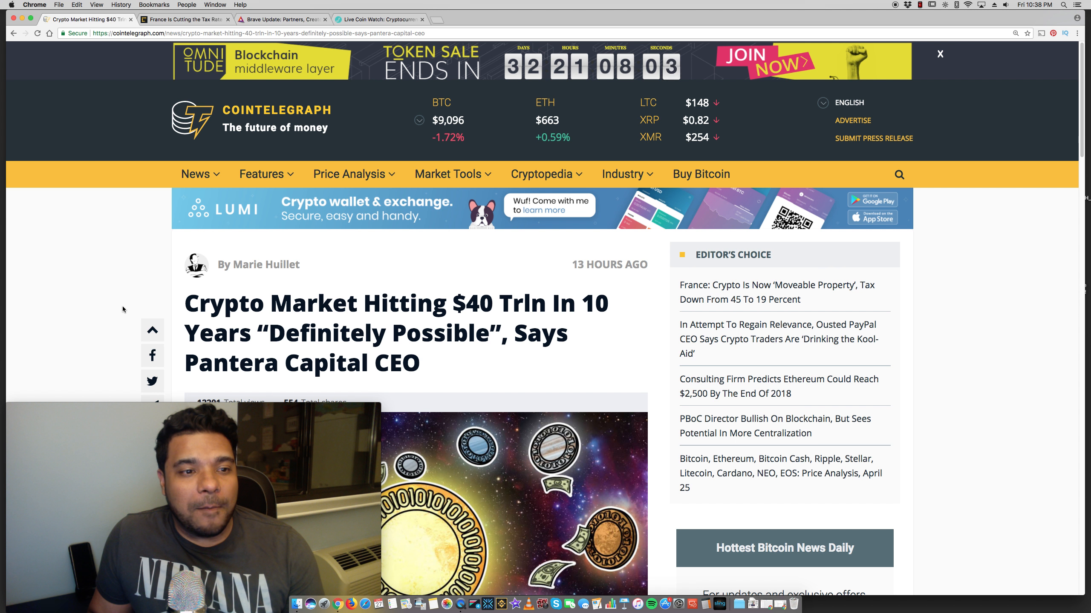
# - Scroll past the header image to the Pantera article's opening paragraphs and first quote
pyautogui.scroll(-3)
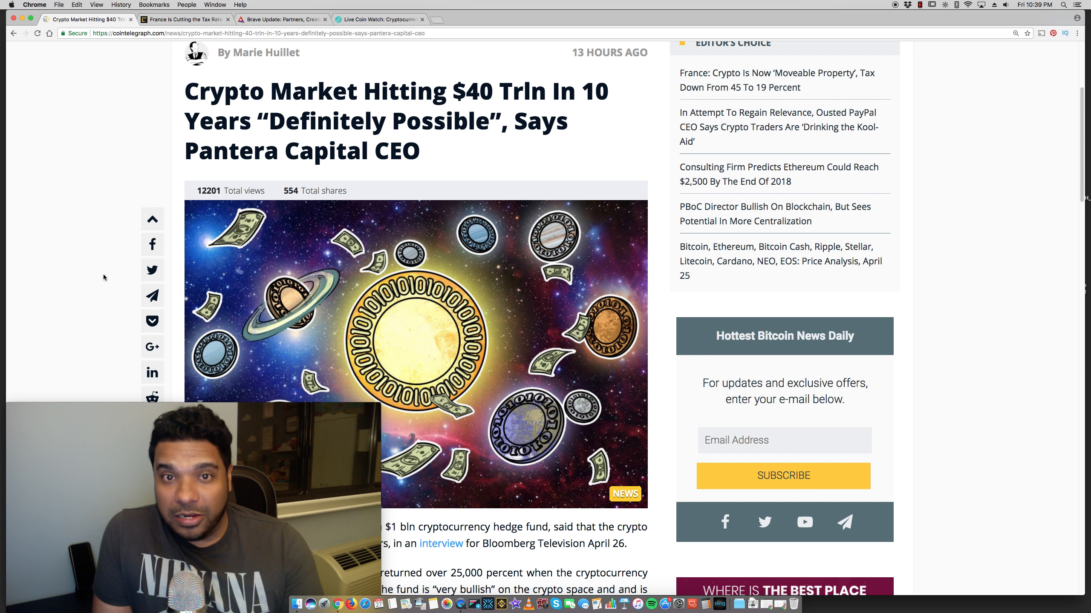
pyautogui.moveTo(122, 247)
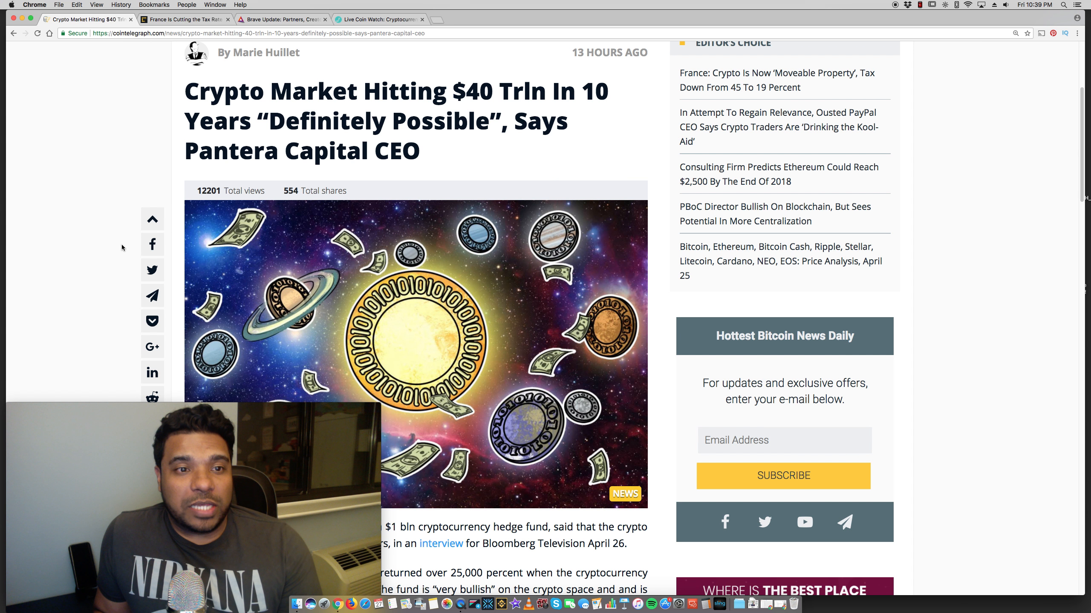
pyautogui.scroll(-3)
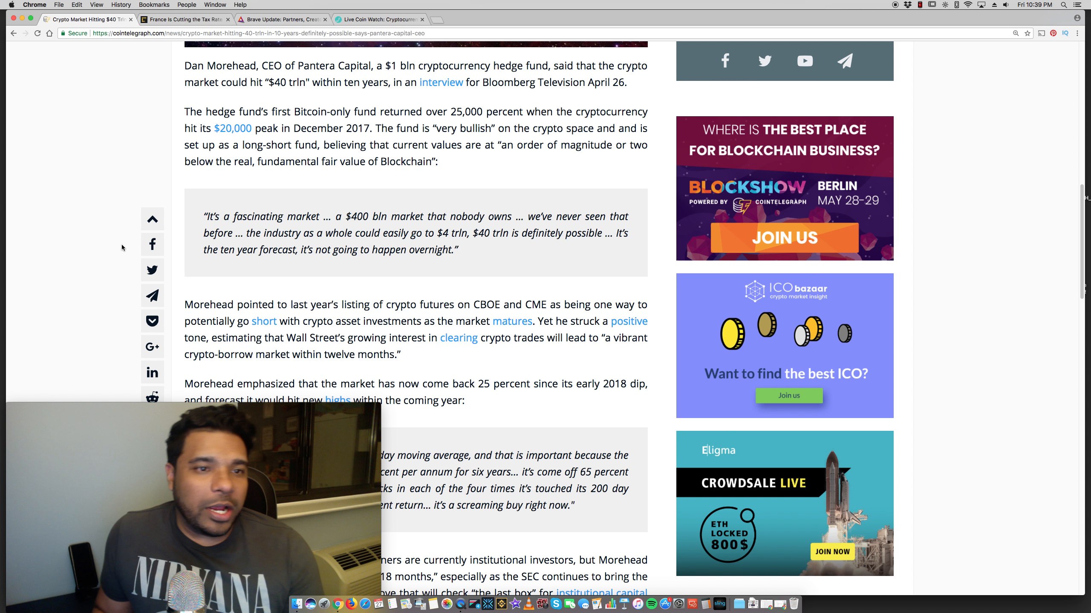
pyautogui.scroll(-3)
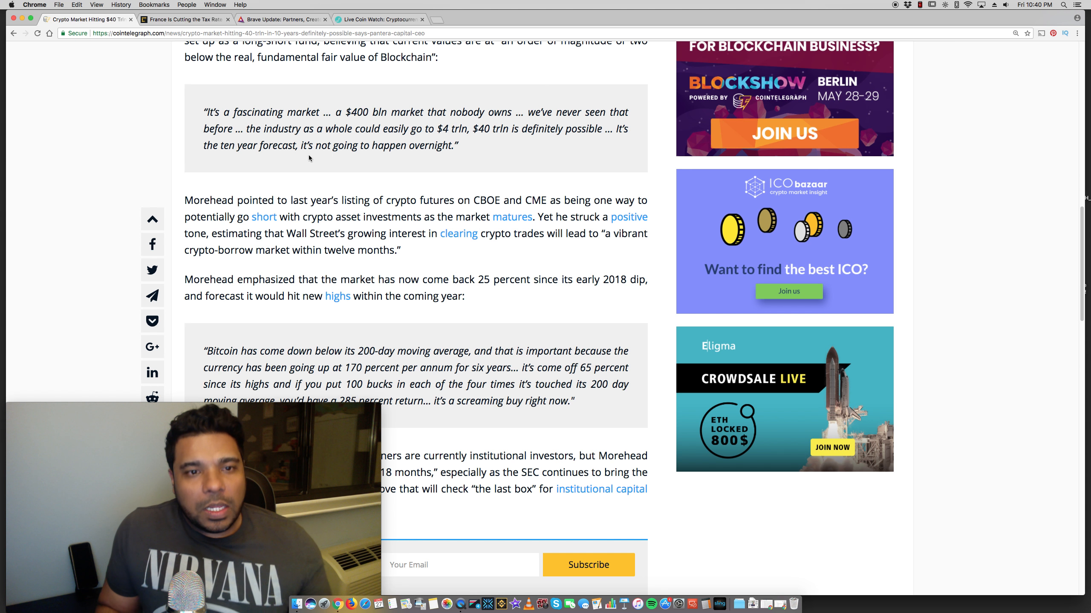
pyautogui.scroll(3)
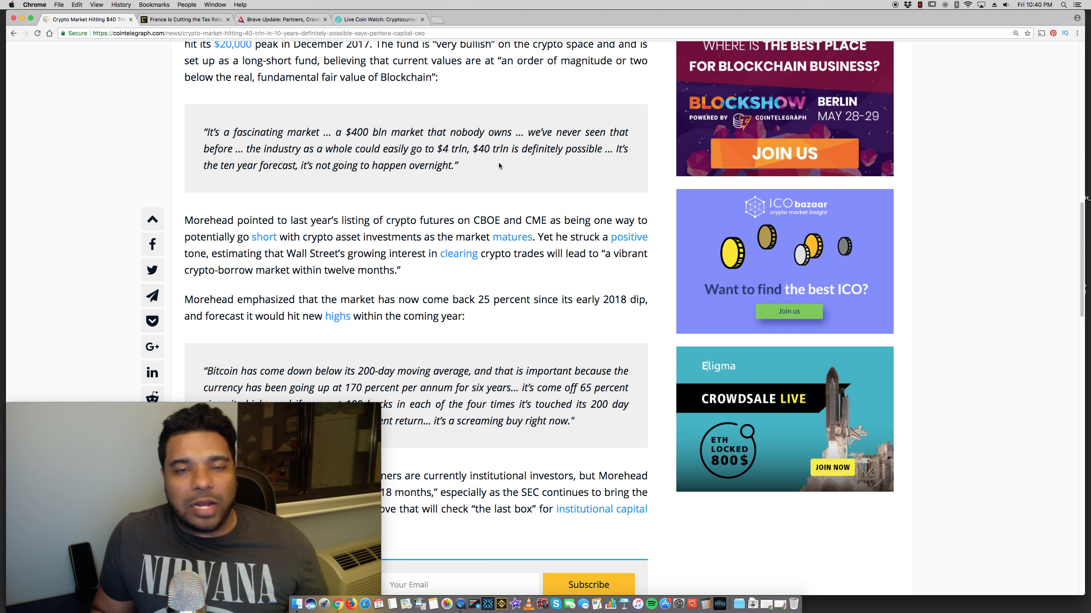
# - Scroll back to the Pantera headline, byline and Editor's Choice list
pyautogui.scroll(3)
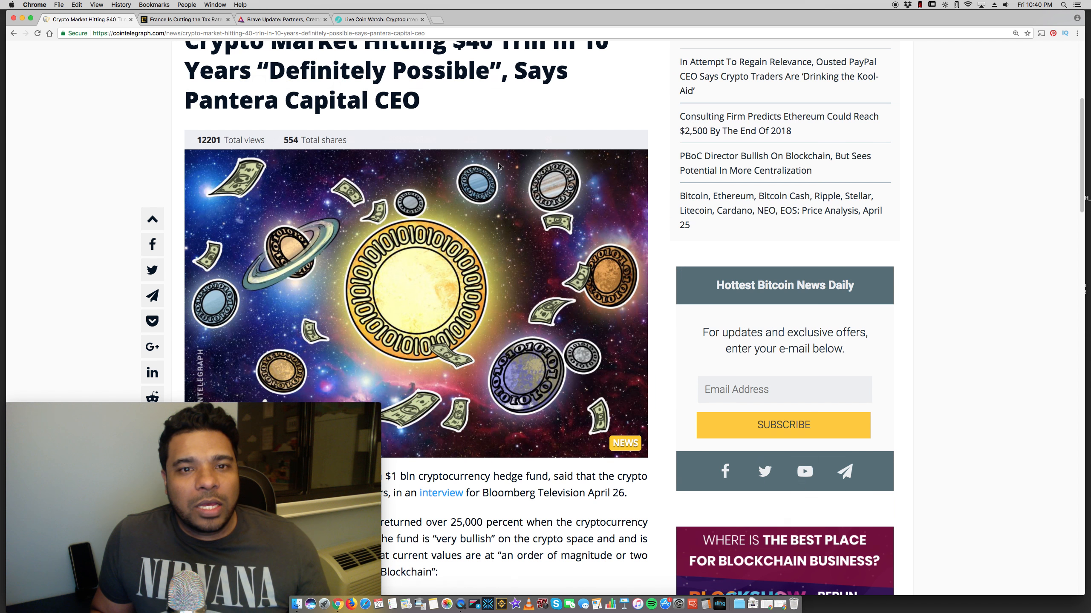
pyautogui.scroll(3)
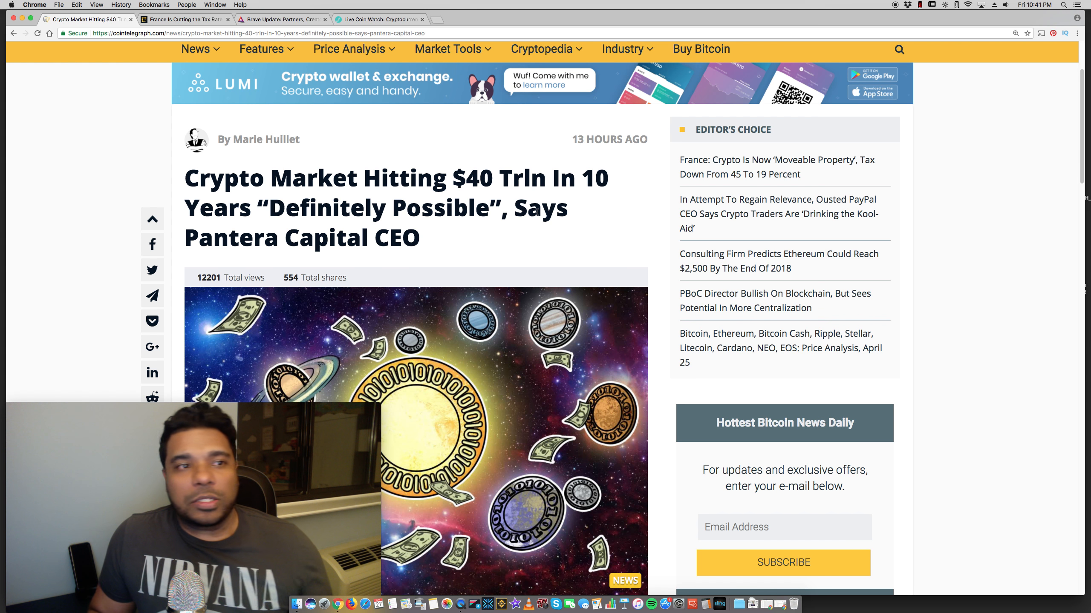
# - Switch to the CoinDesk tab showing 'France Is Cutting the Tax Rate for Retail Crypto Traders' at its headline
pyautogui.click(183, 19)
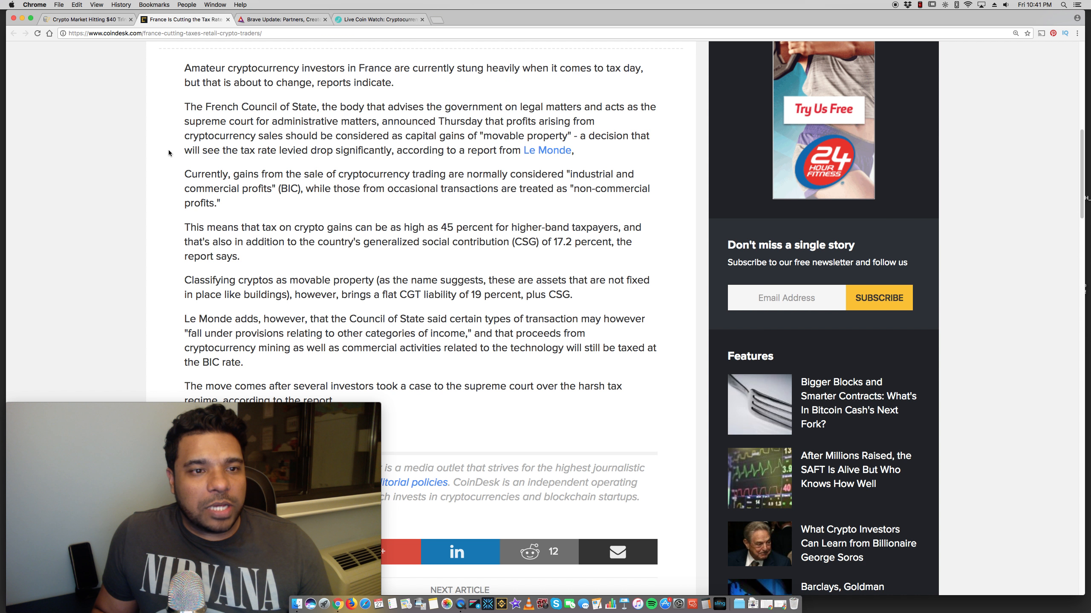
pyautogui.scroll(3)
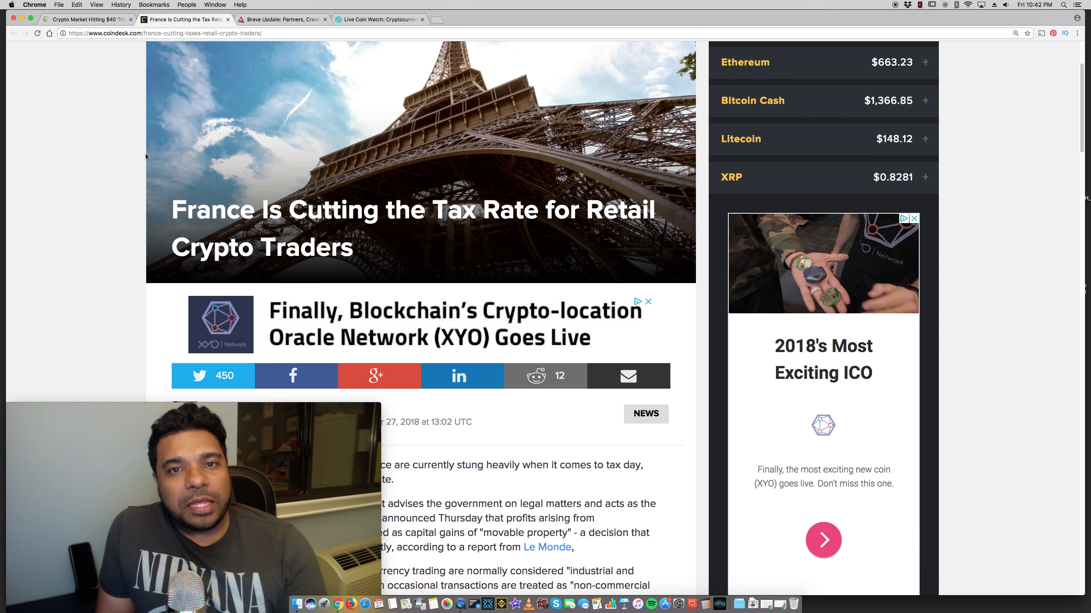
# - Scroll to the byline and body text on the 45 percent top rate and flat 19 percent rate
pyautogui.scroll(-3)
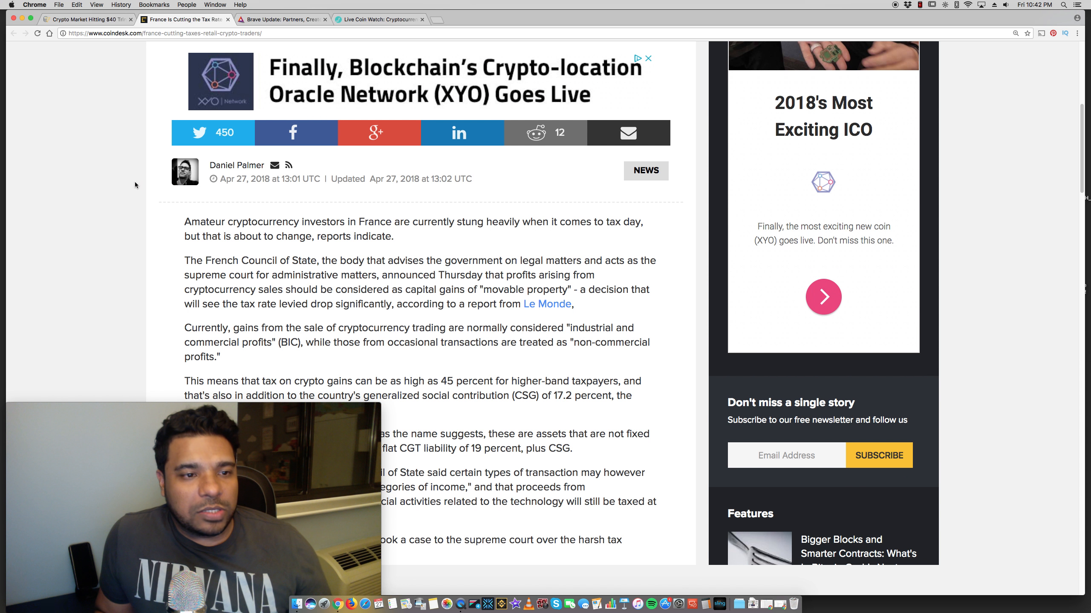
pyautogui.moveTo(124, 194)
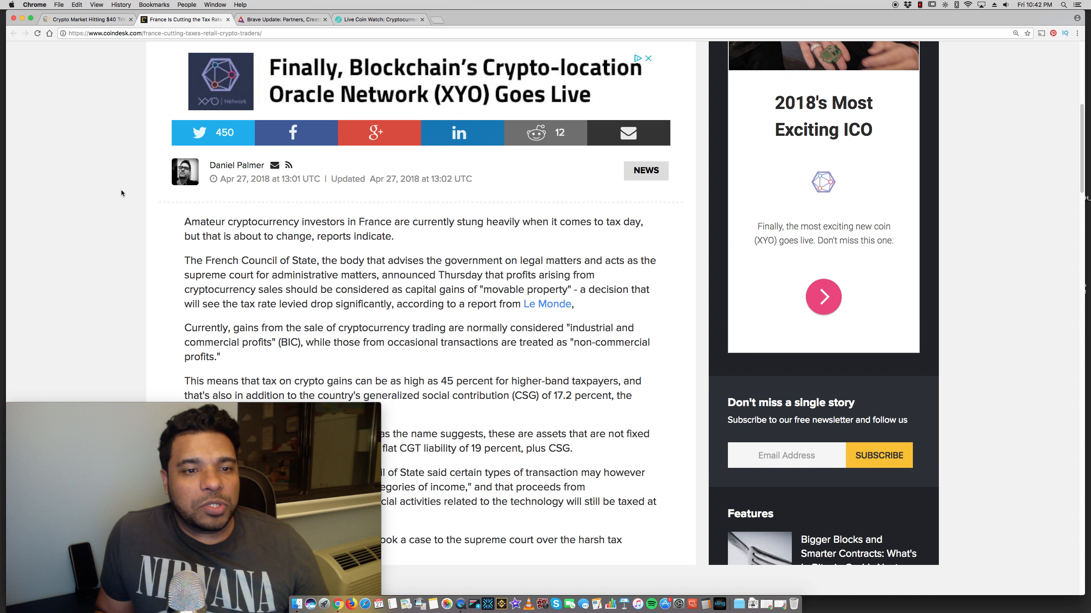
pyautogui.scroll(-3)
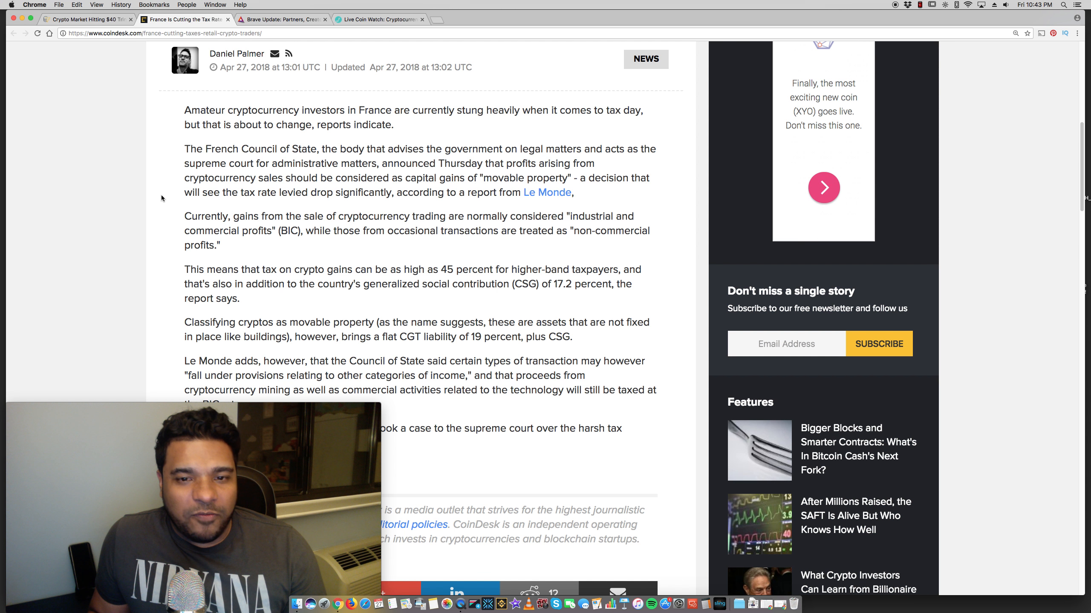
pyautogui.moveTo(411, 233)
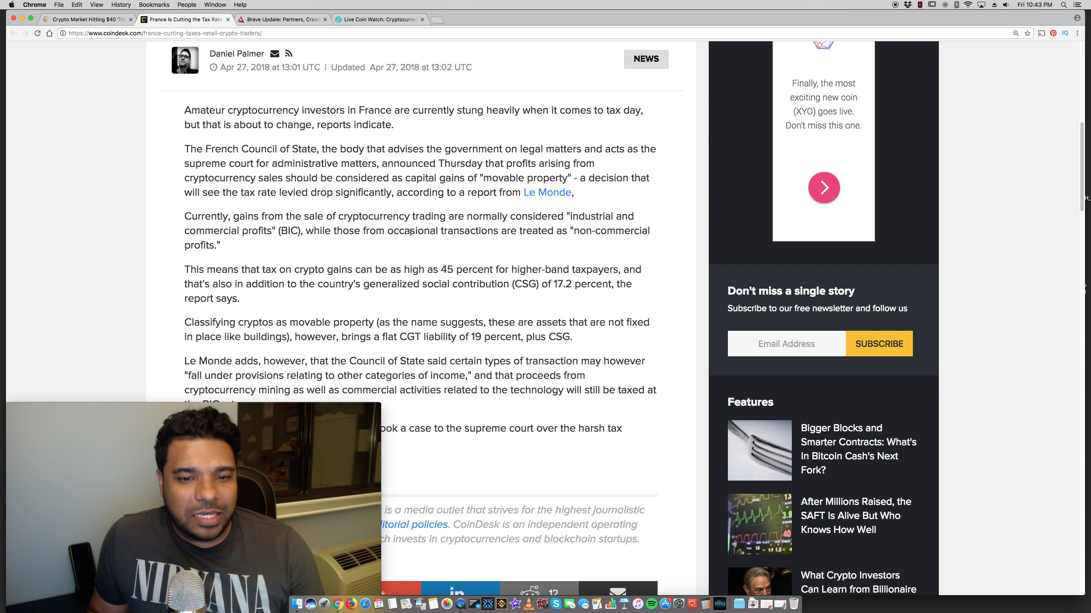
# - Return to the top of the France story, then switch to the 'Brave Update – April 2018' tab
pyautogui.scroll(3)
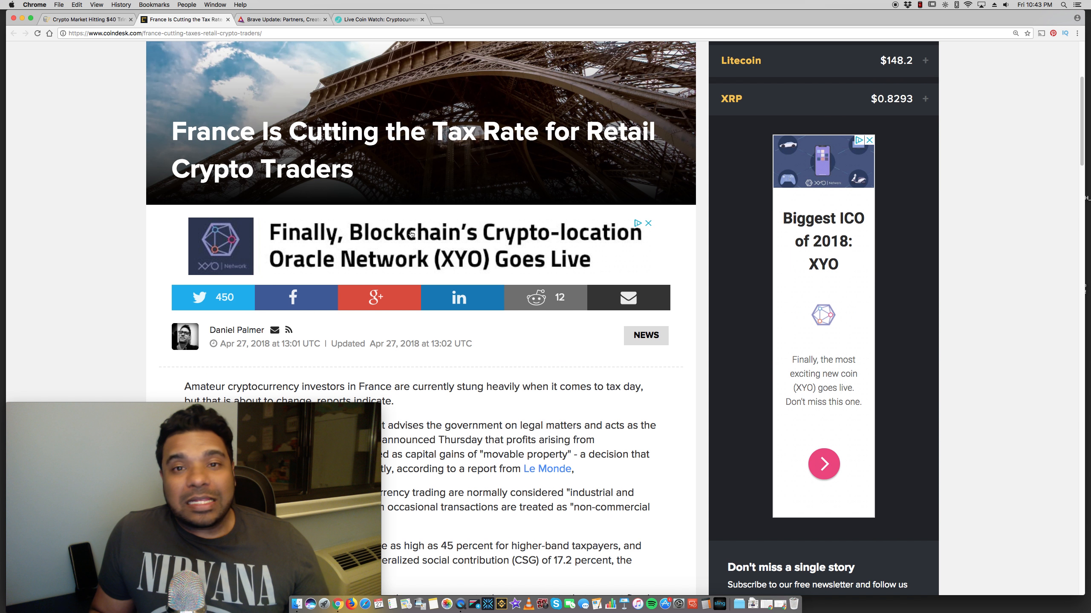
pyautogui.scroll(3)
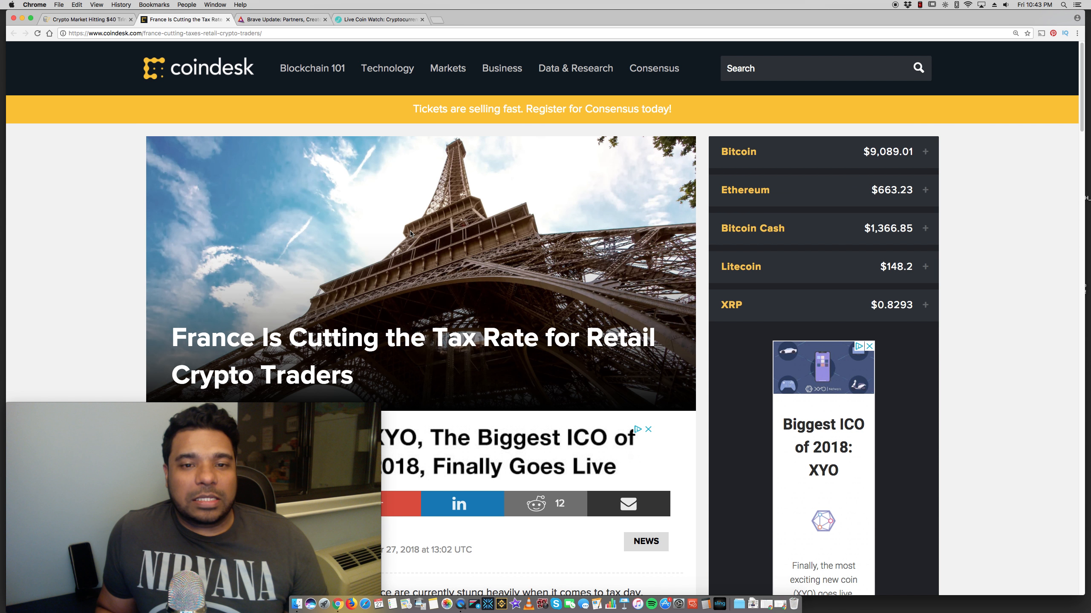
pyautogui.moveTo(409, 230)
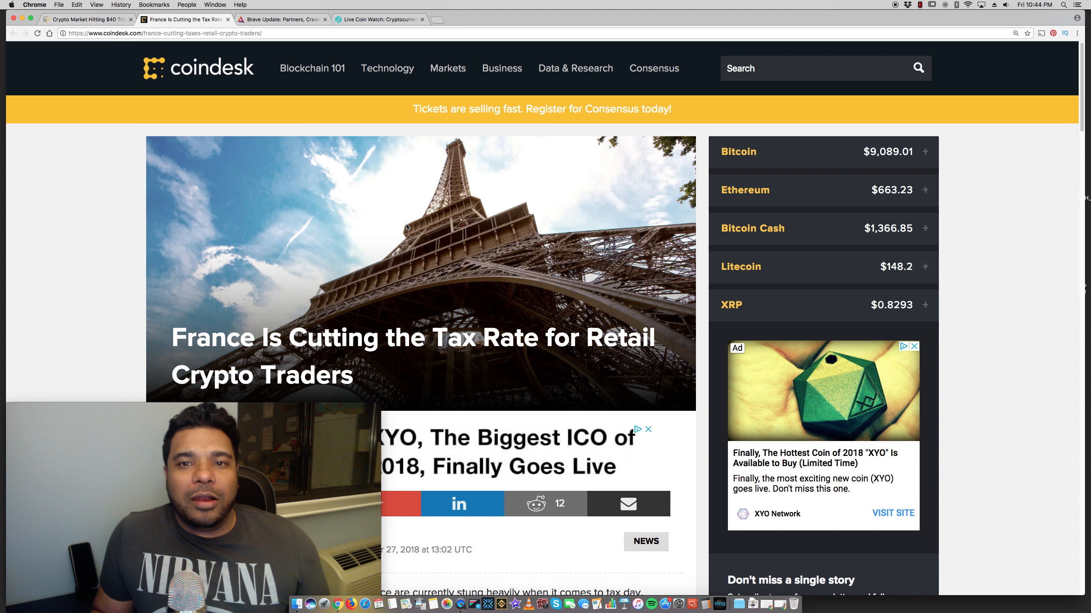
pyautogui.moveTo(320, 223)
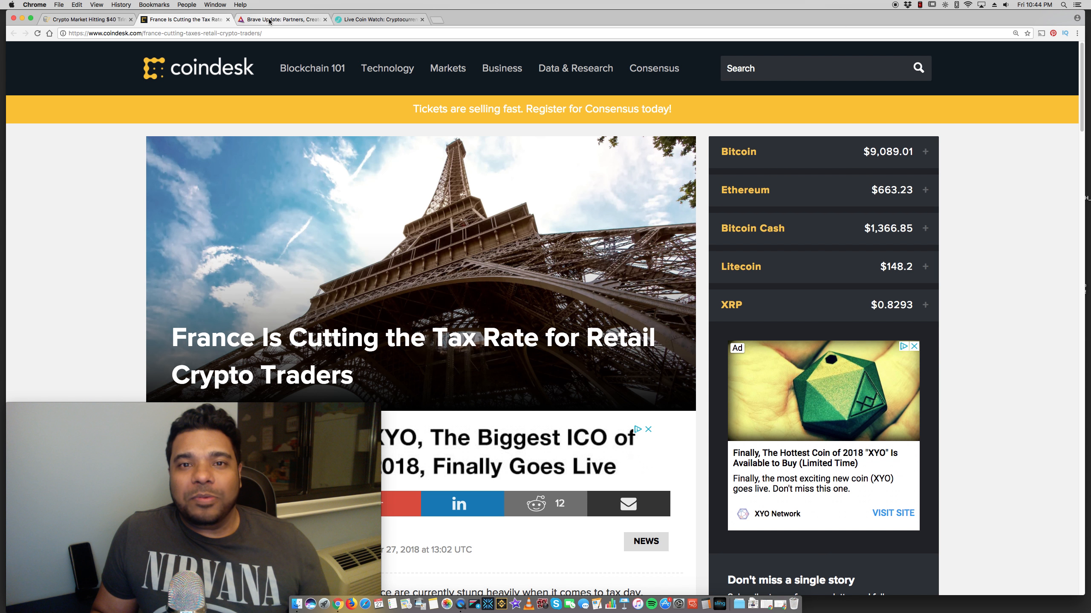
pyautogui.click(282, 19)
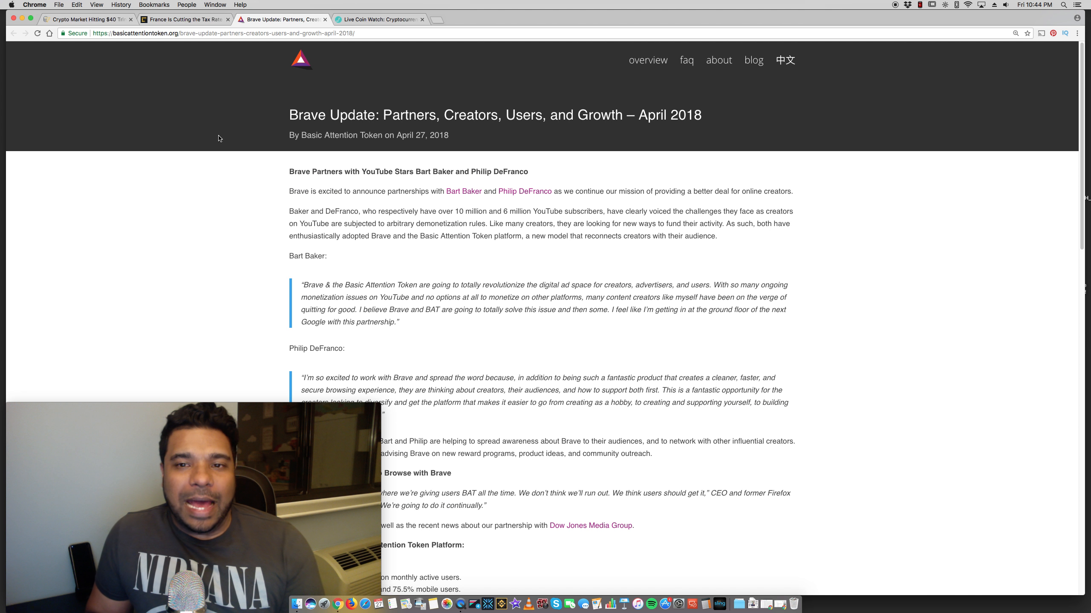
pyautogui.moveTo(285, 152)
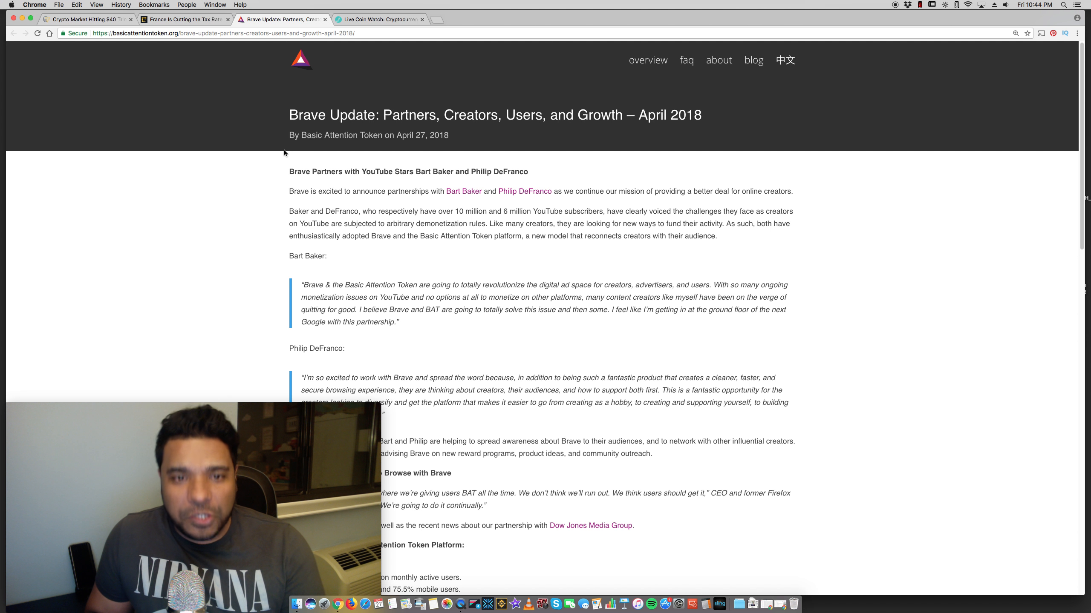
pyautogui.moveTo(275, 164)
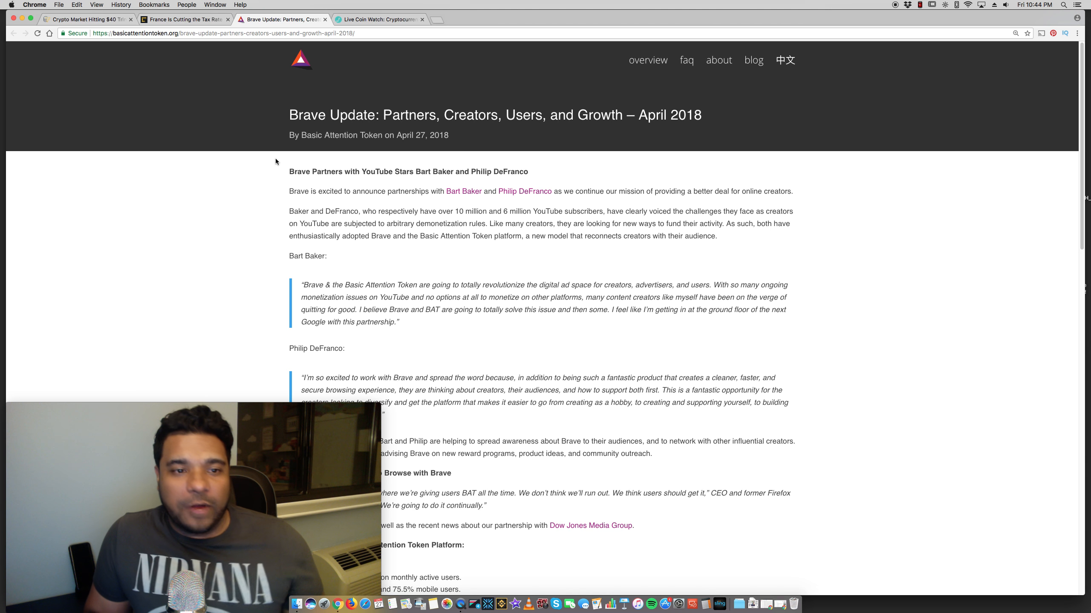
pyautogui.scroll(-3)
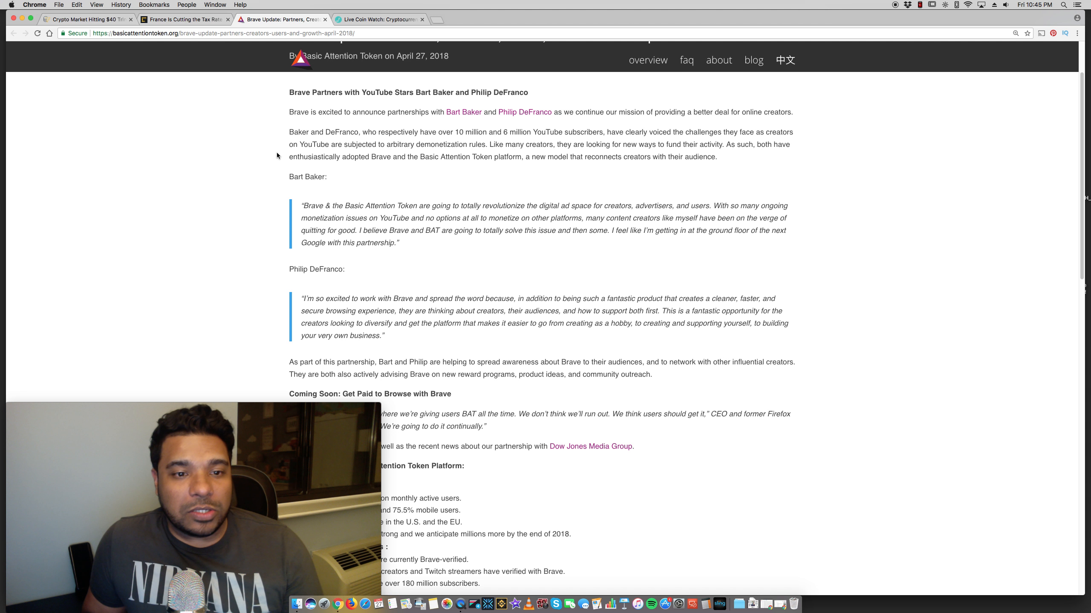
# - Scroll up and down through the Brave April 2018 update post to review it
pyautogui.scroll(3)
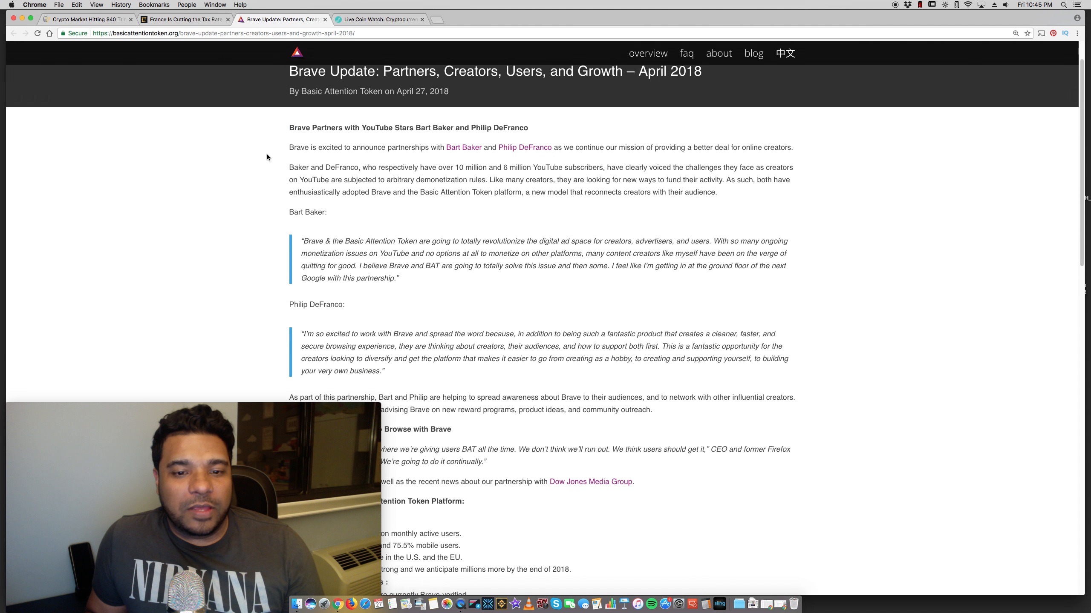
pyautogui.scroll(-3)
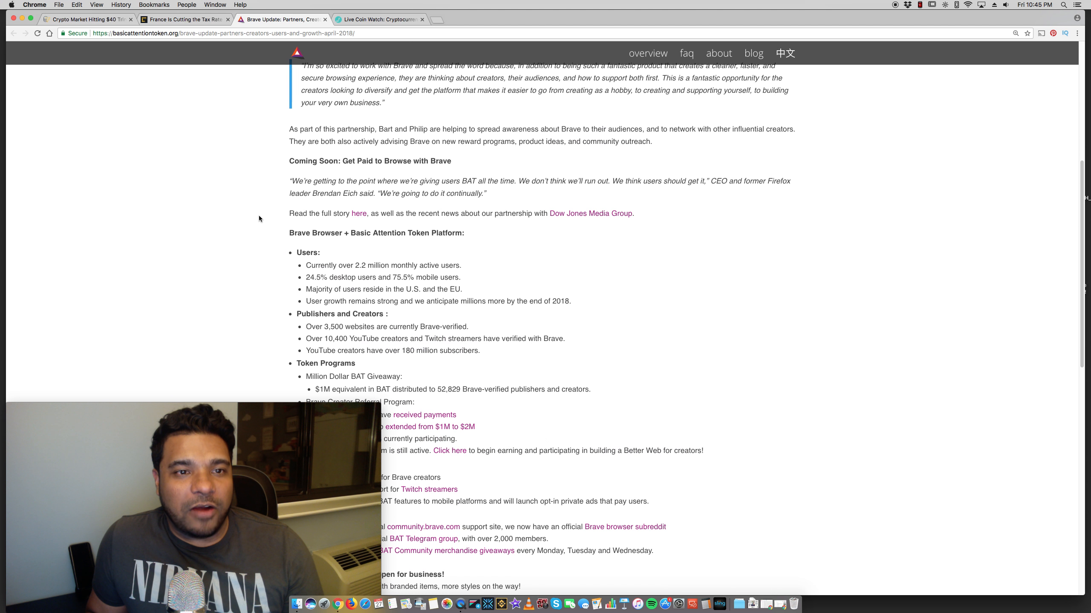
pyautogui.scroll(3)
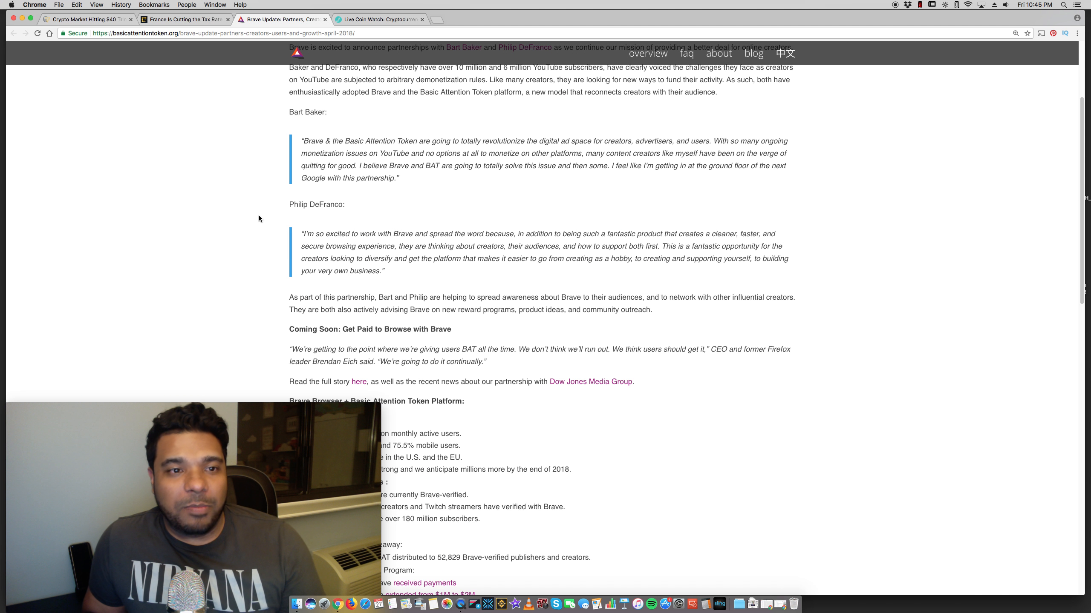
pyautogui.scroll(-3)
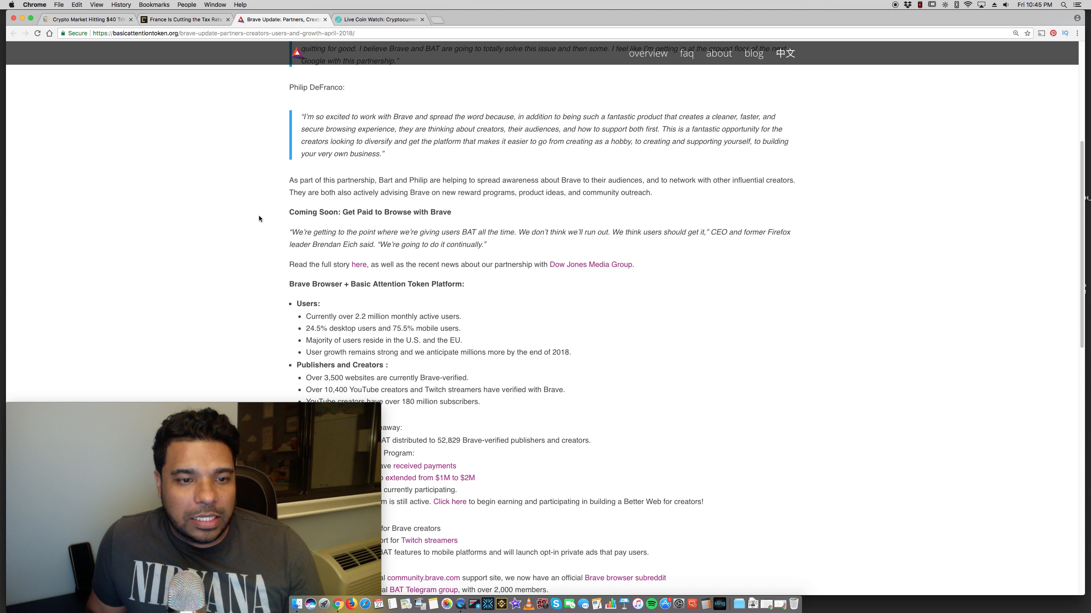
pyautogui.scroll(-3)
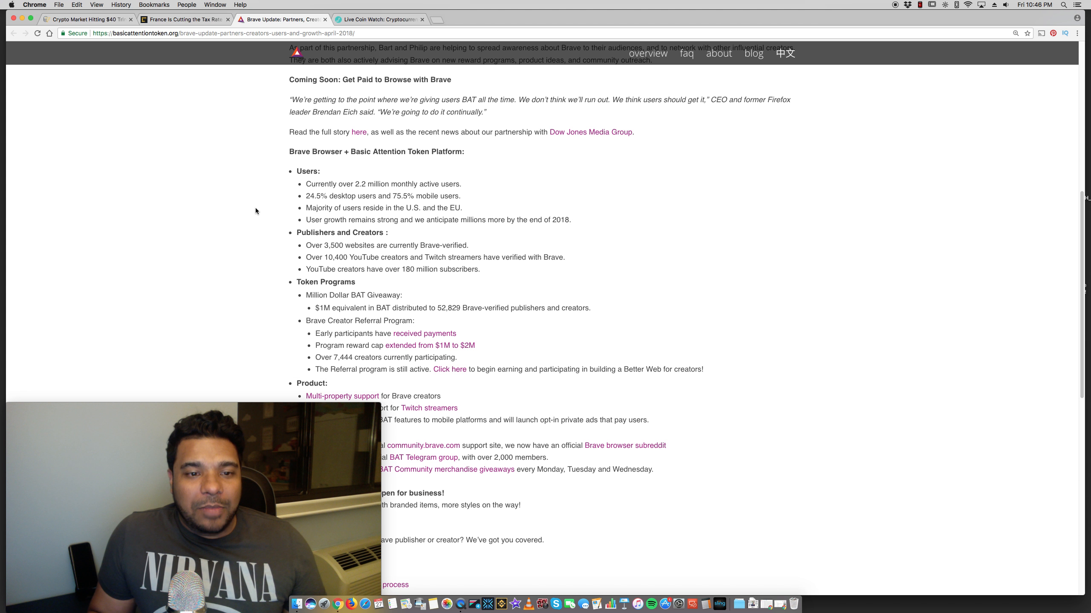
pyautogui.scroll(3)
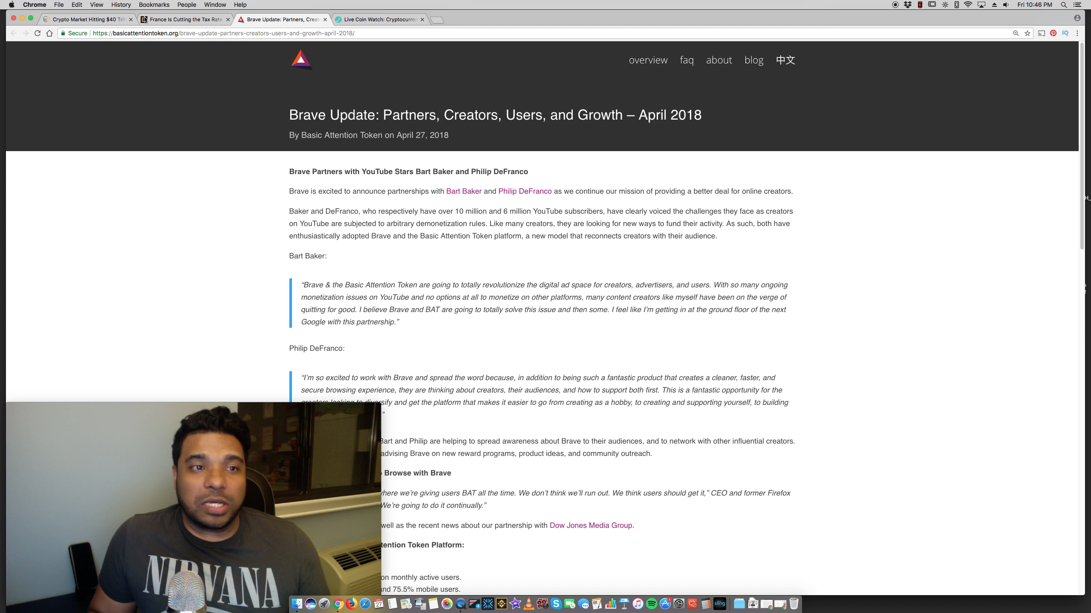
# - Switch back to the Cointelegraph 'Crypto Market Hitting $40 Trln' Pantera tab
pyautogui.click(85, 18)
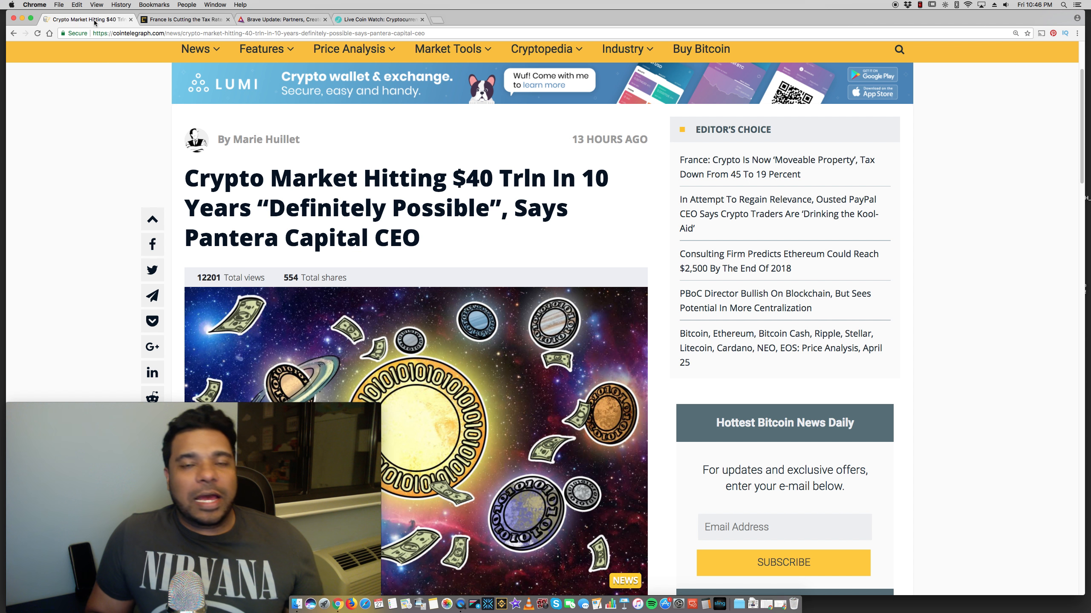